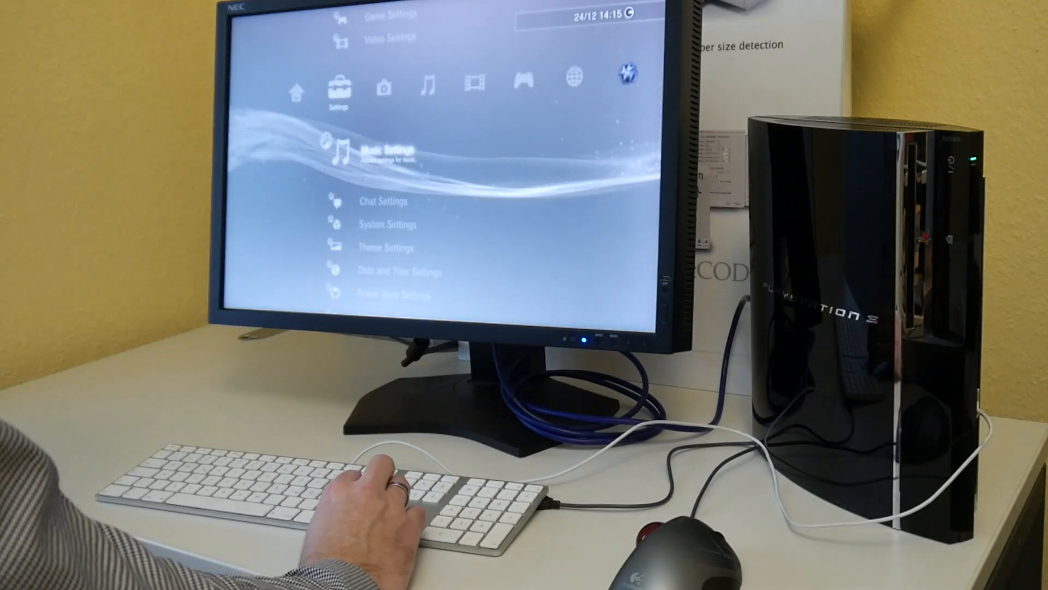
# Move down the Settings column to the Date and Time settings entry.
pyautogui.press('down')
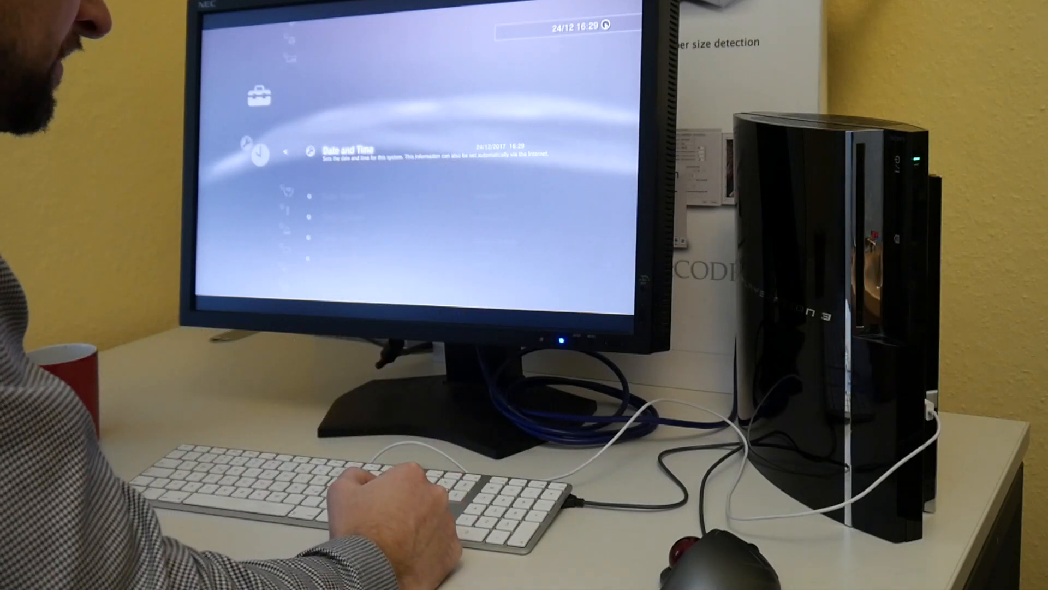
# Scroll the System Settings list to System Information and About PlayStation 3.
pyautogui.press('down')
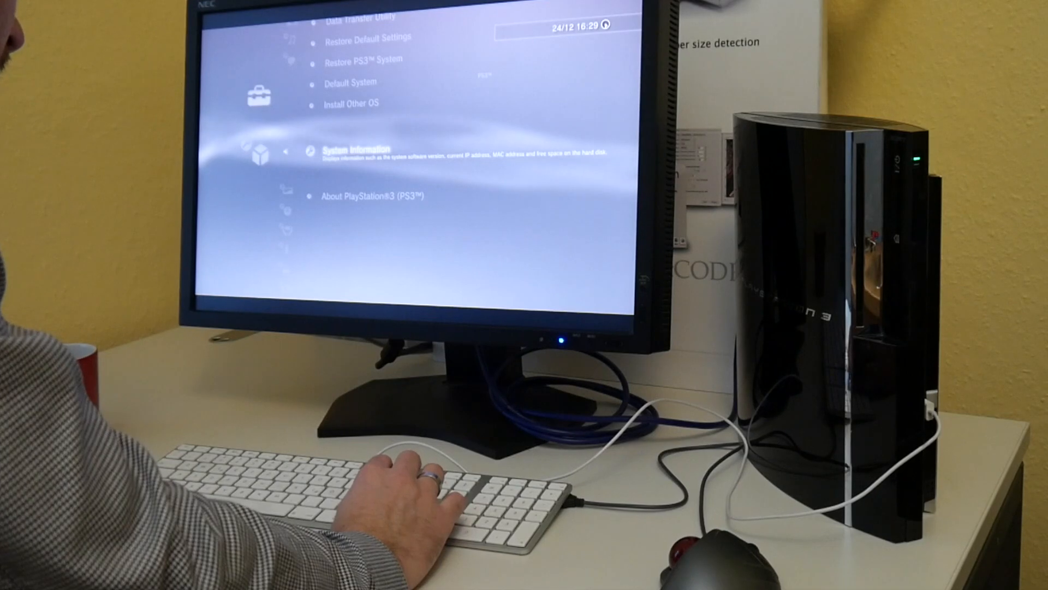